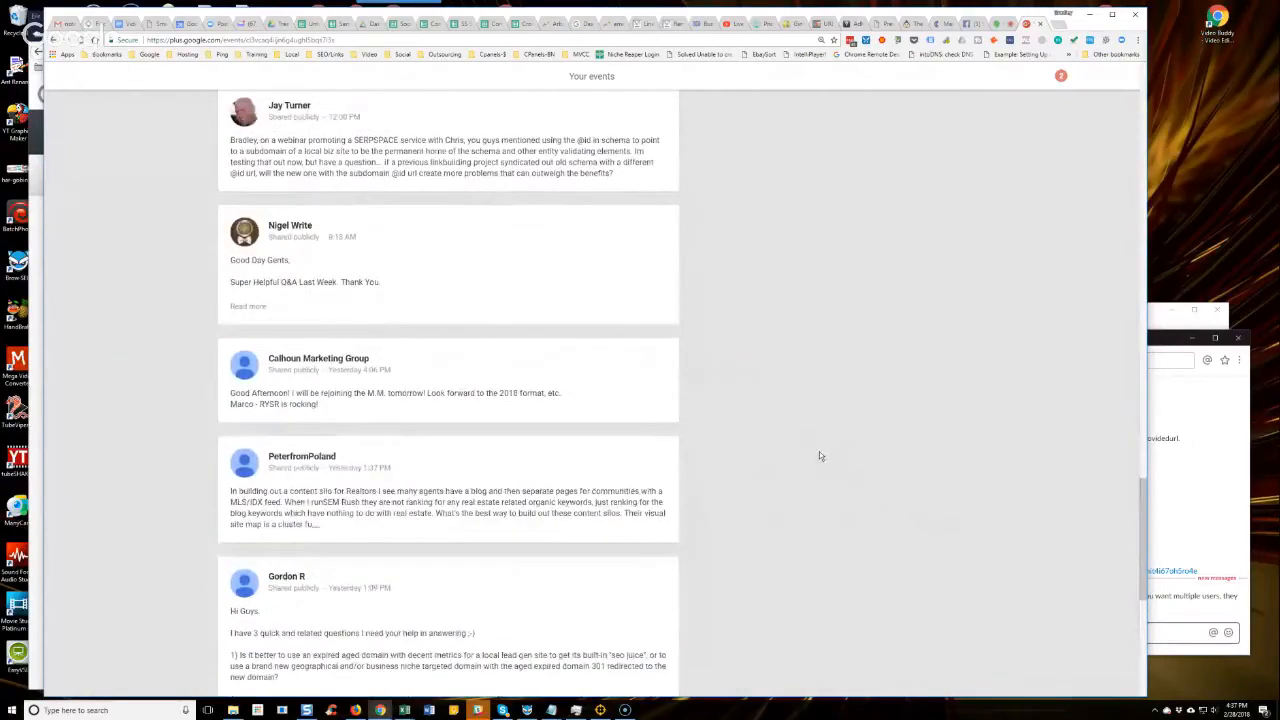
# Expand the 'Good Day Gents' post to reveal its numbered WordPress and IFTTT syndication questions
pyautogui.scroll(-3)
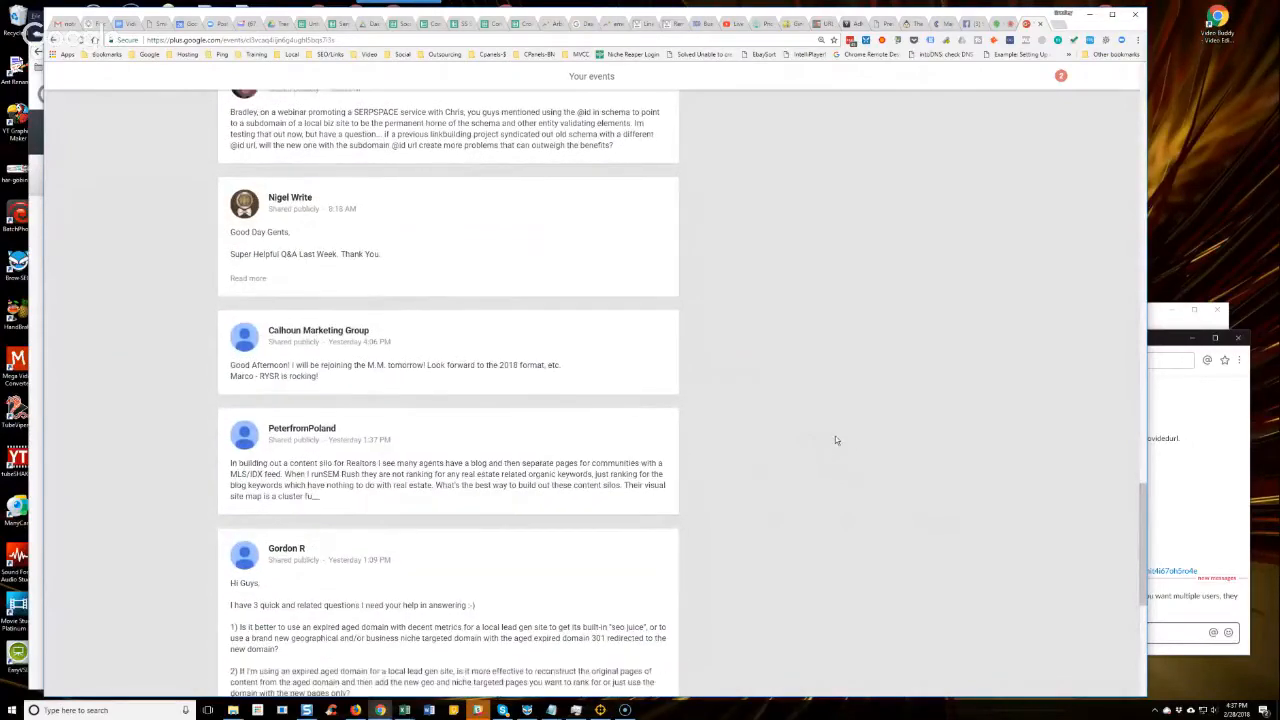
pyautogui.scroll(-3)
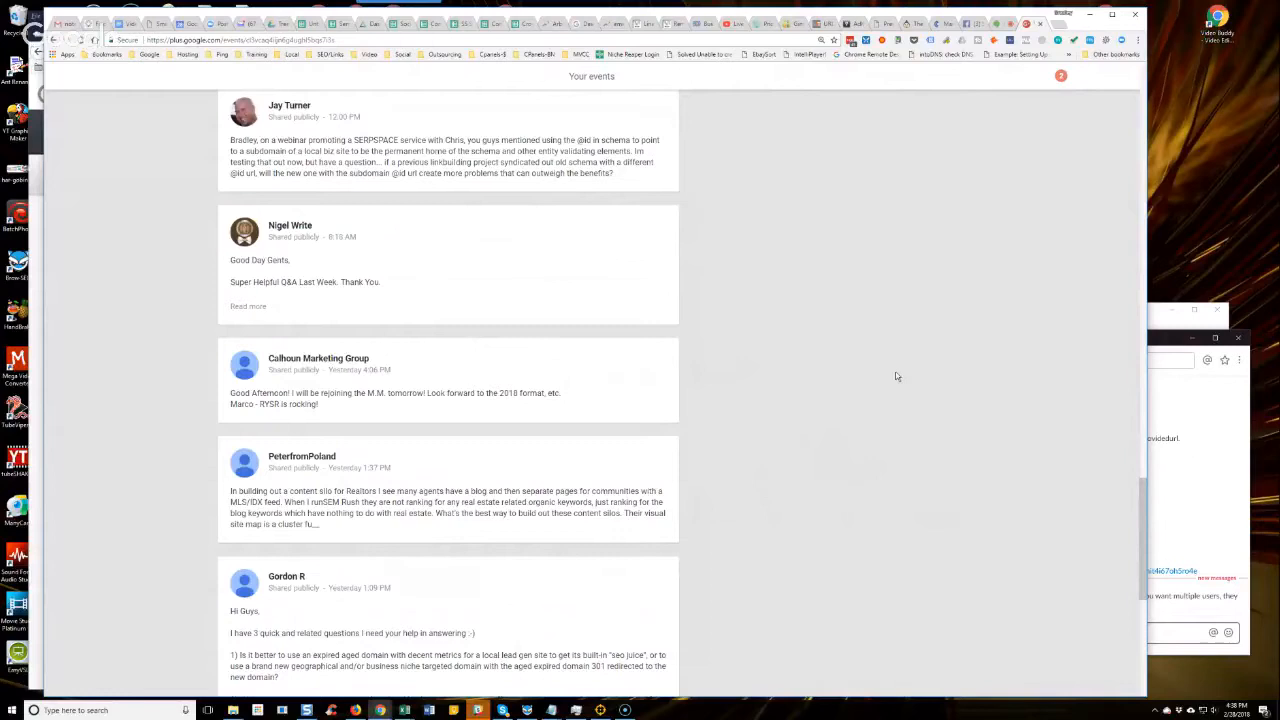
pyautogui.moveTo(852, 508)
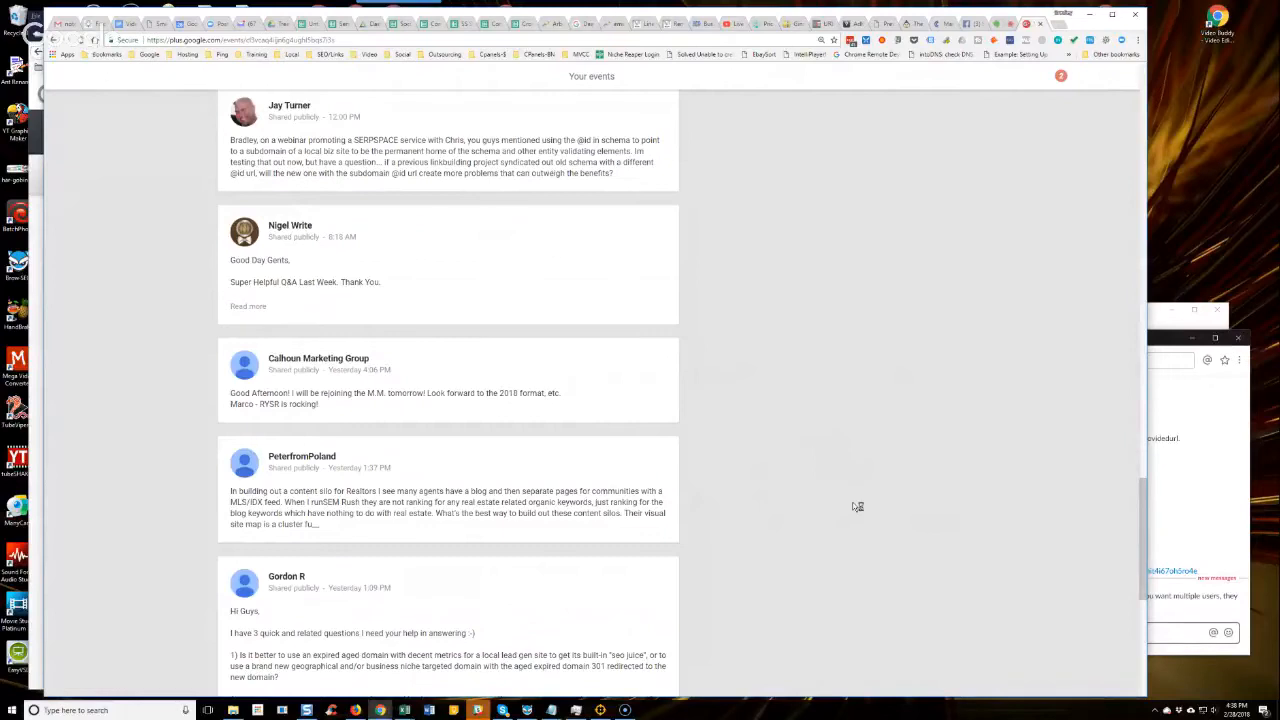
pyautogui.moveTo(856, 506)
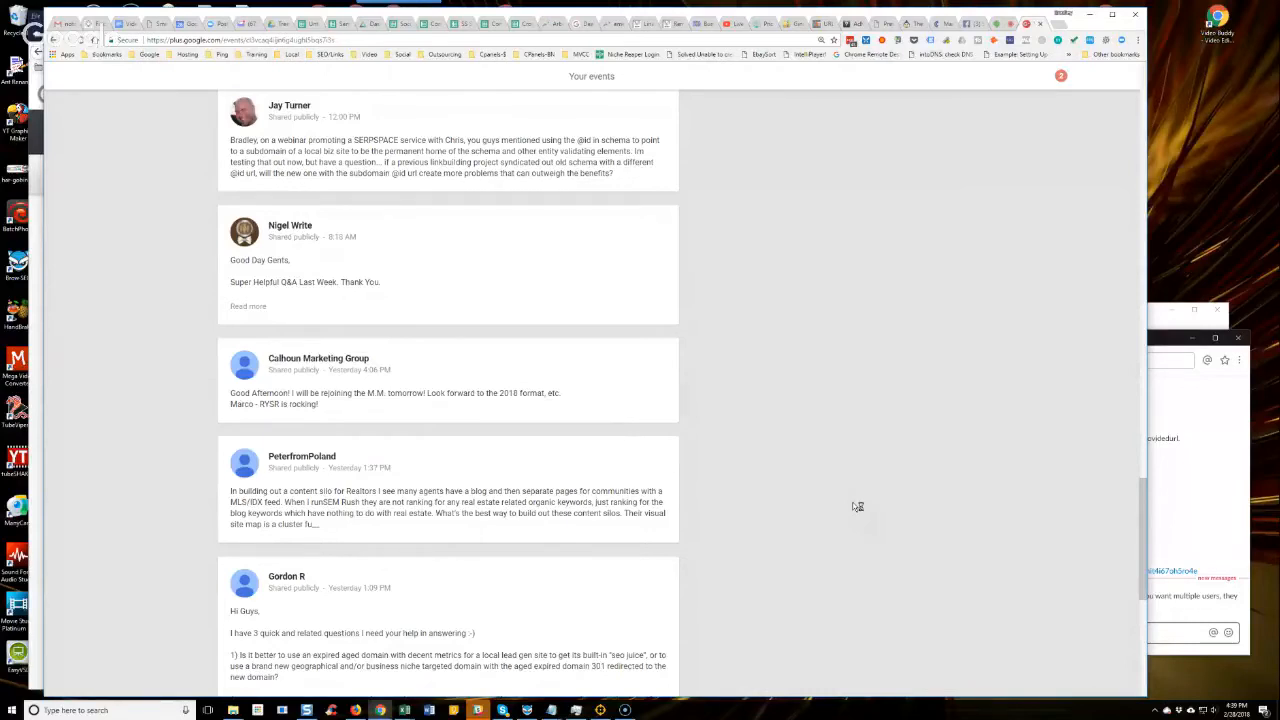
pyautogui.moveTo(854, 506)
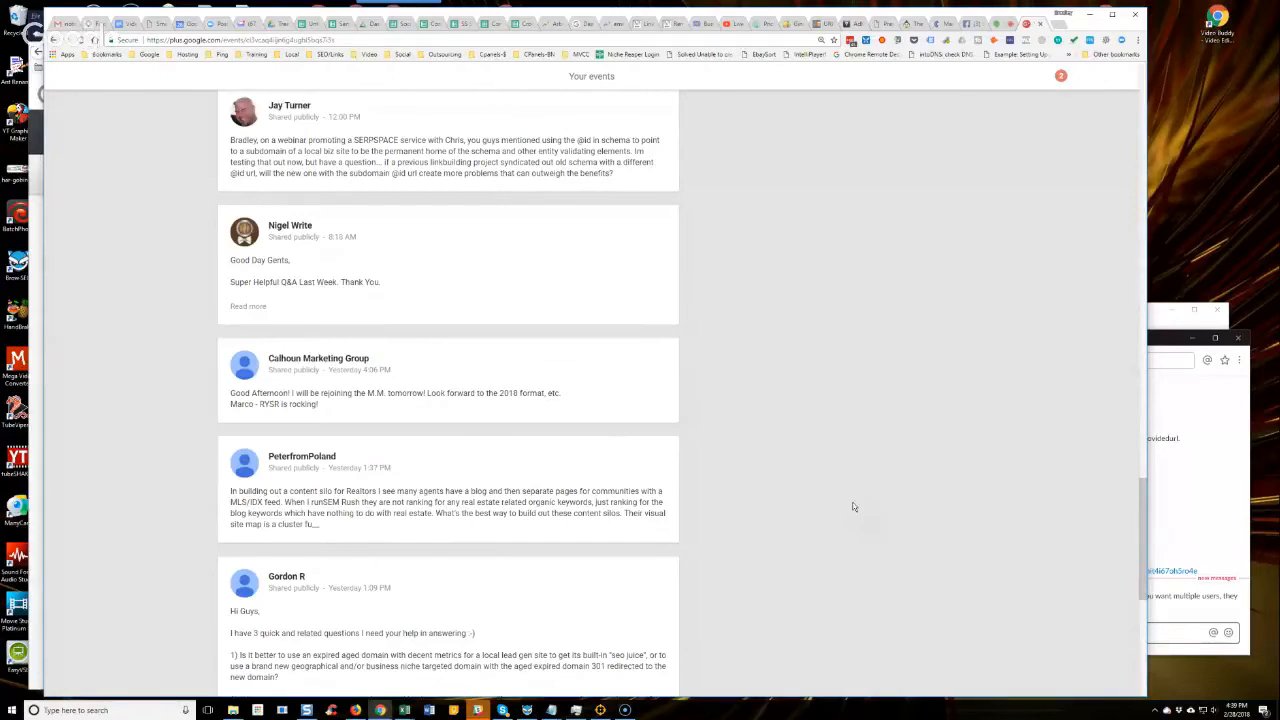
pyautogui.moveTo(856, 506)
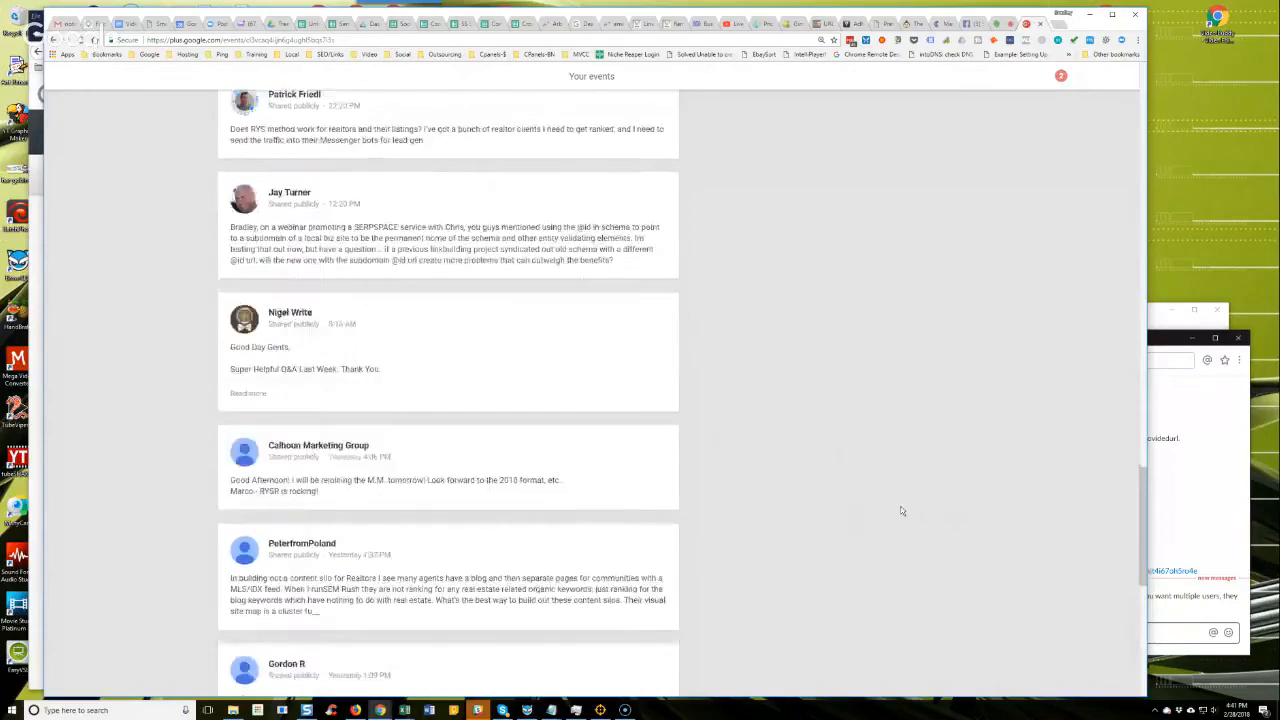
pyautogui.scroll(-3)
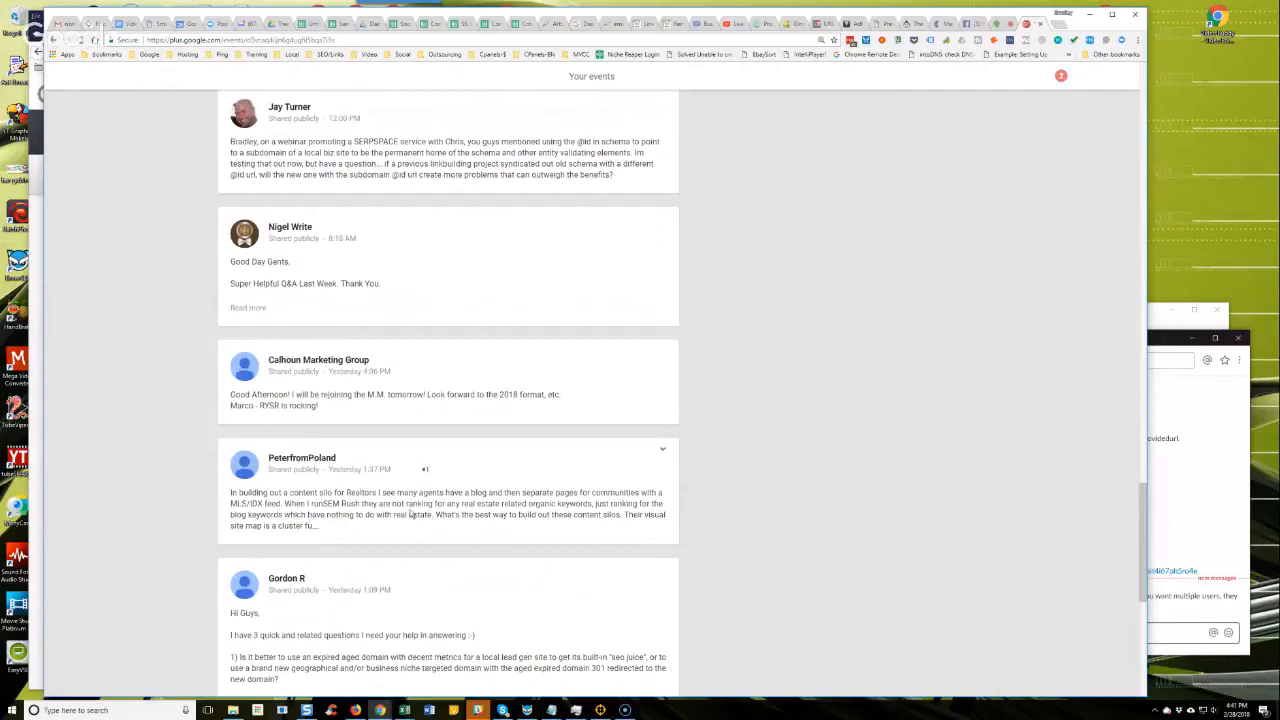
pyautogui.doubleClick(240, 504)
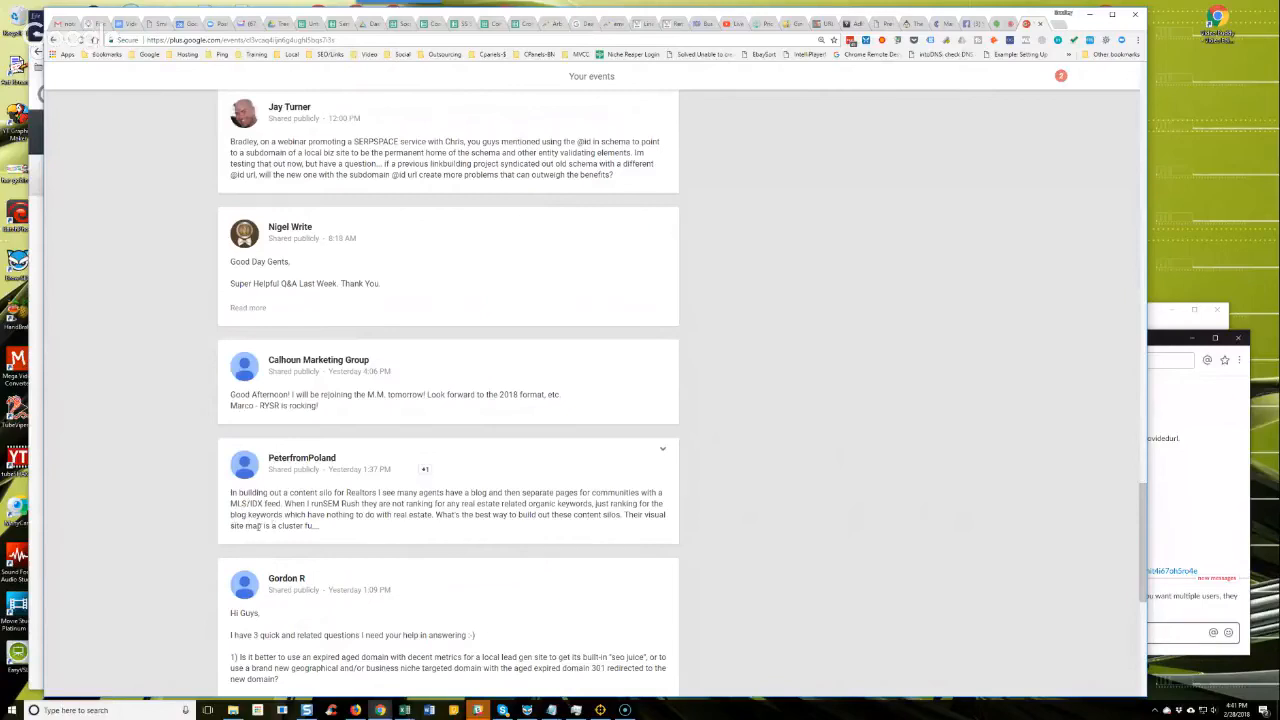
pyautogui.moveTo(296, 502)
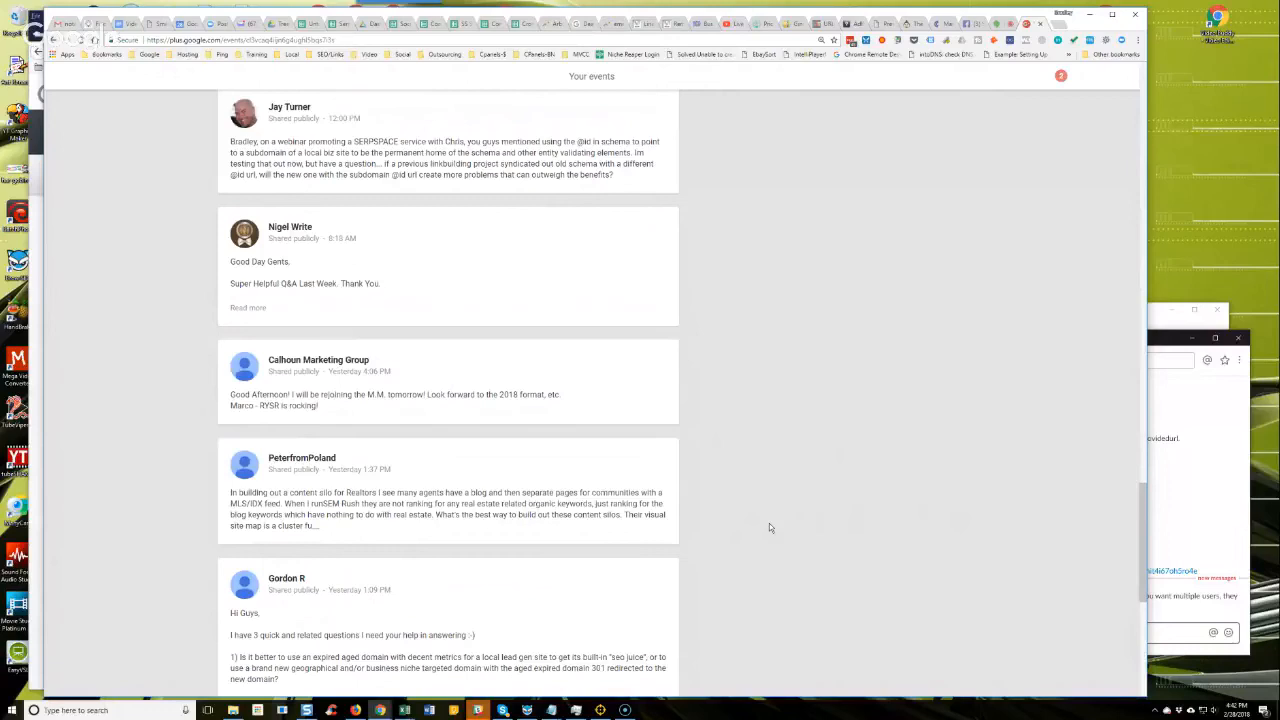
pyautogui.moveTo(652, 500)
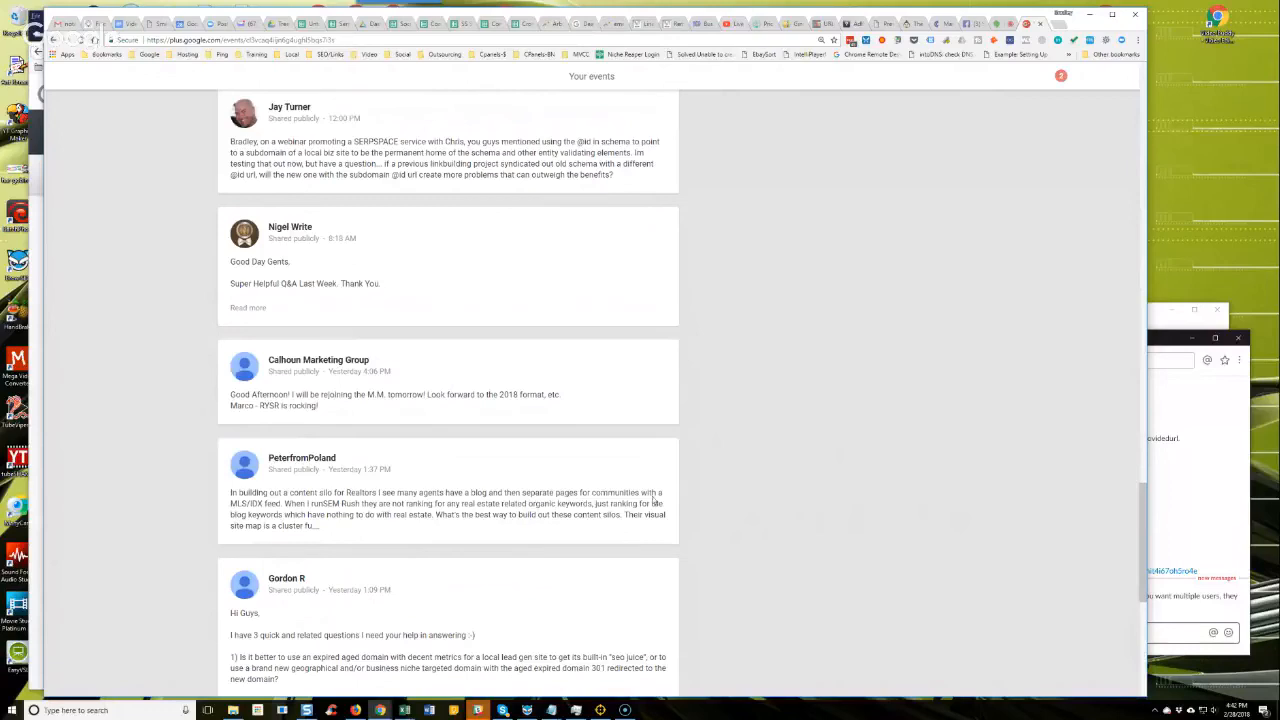
pyautogui.moveTo(784, 480)
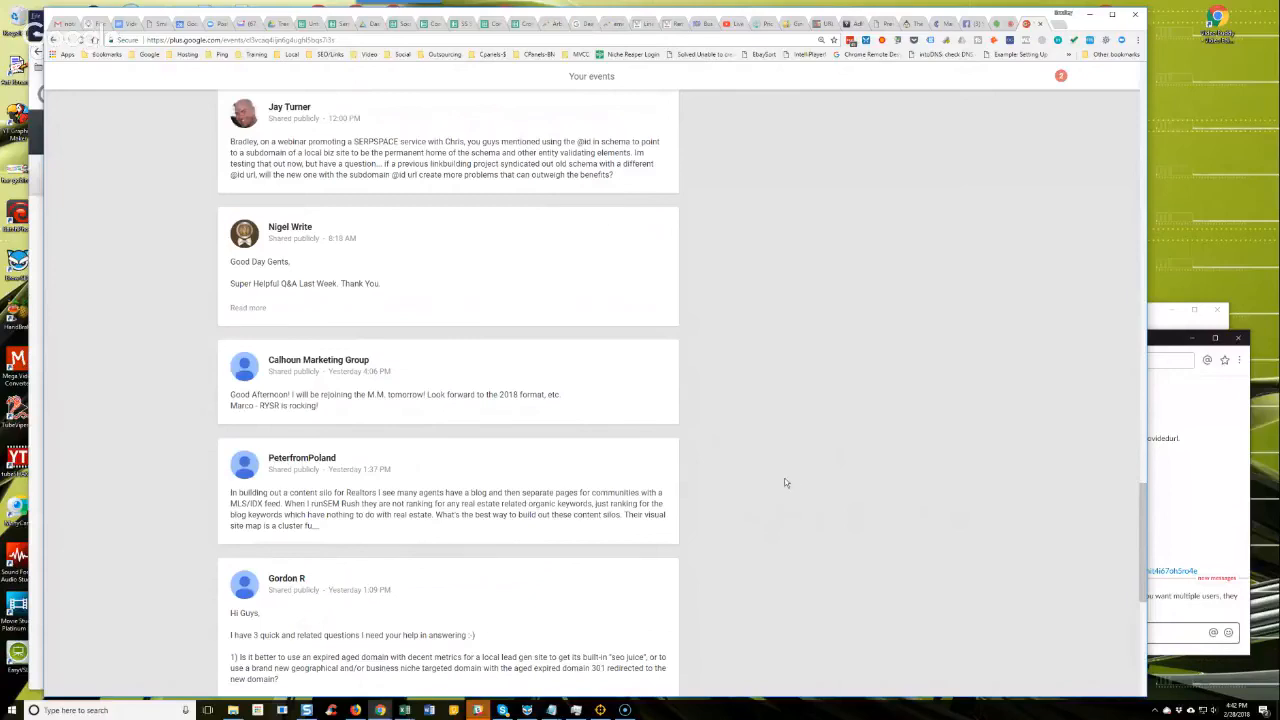
pyautogui.moveTo(780, 482)
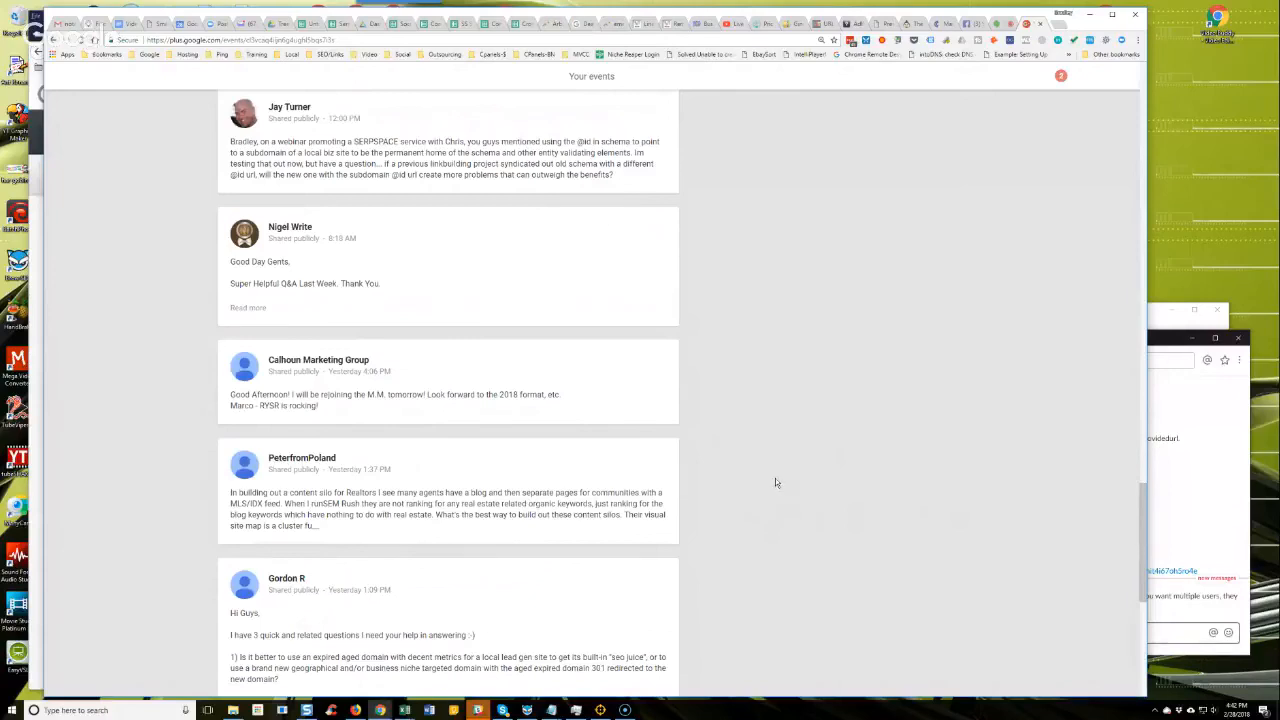
pyautogui.moveTo(784, 442)
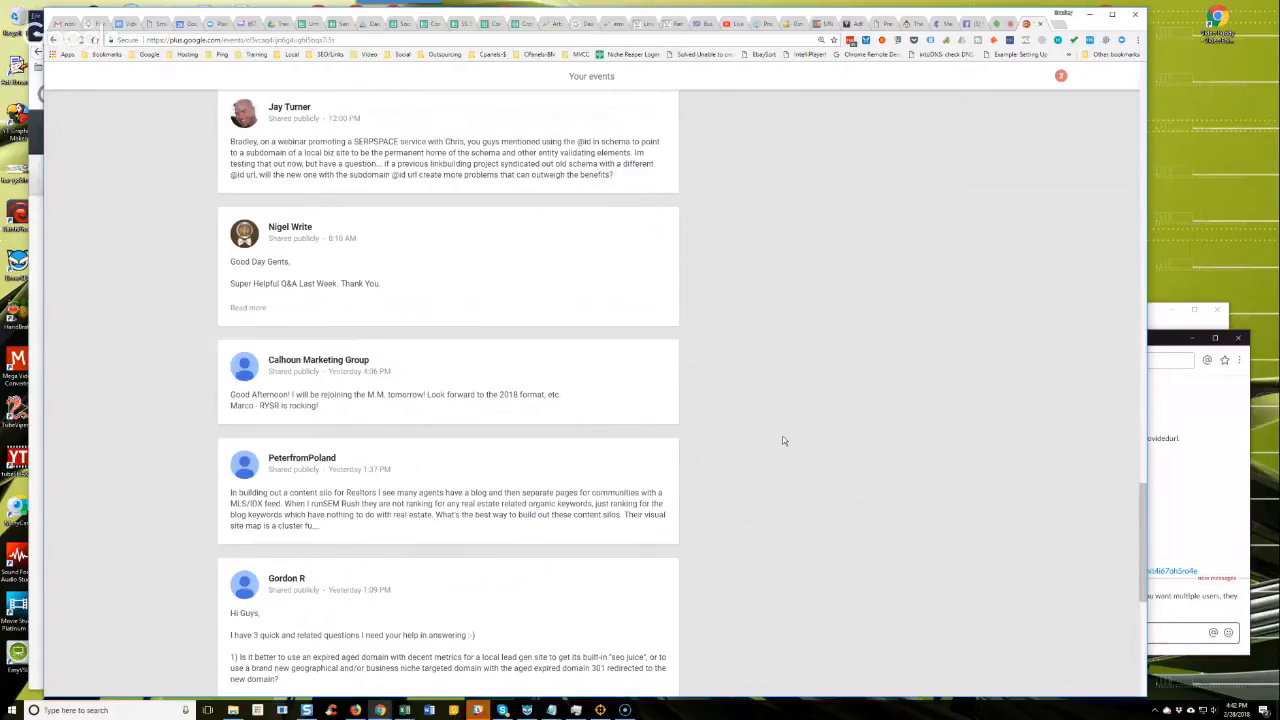
pyautogui.scroll(3)
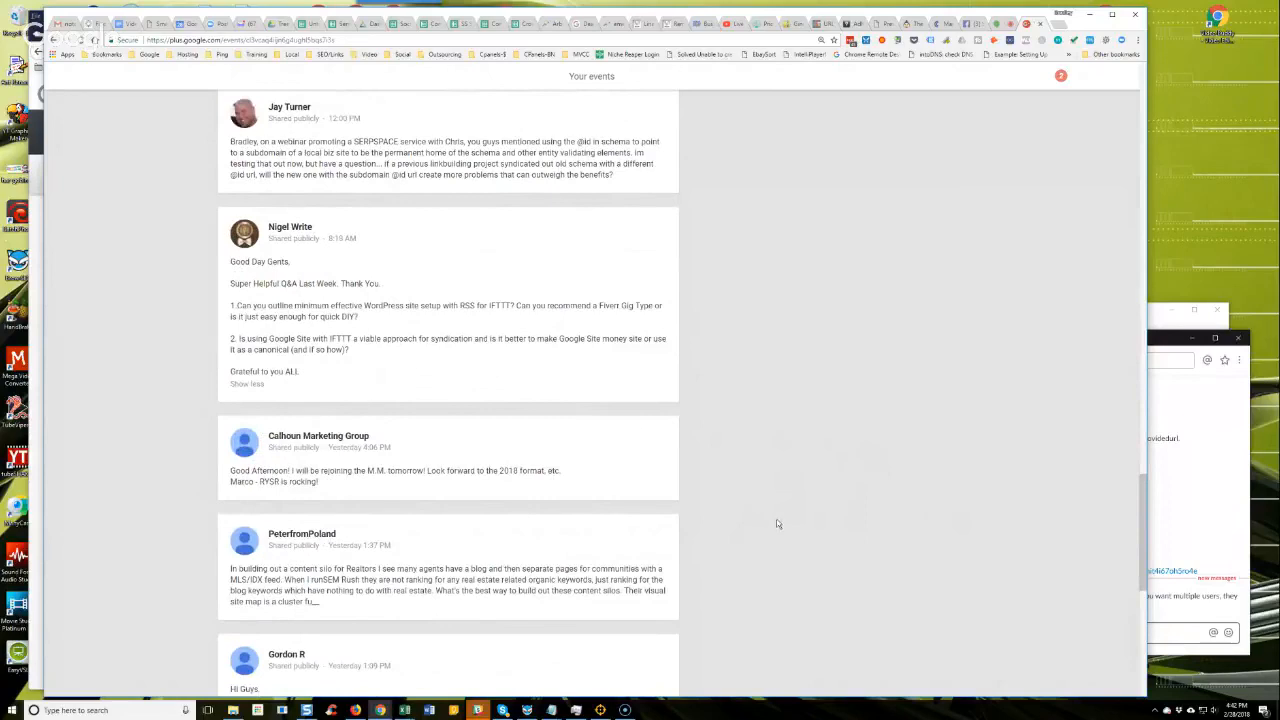
pyautogui.moveTo(758, 528)
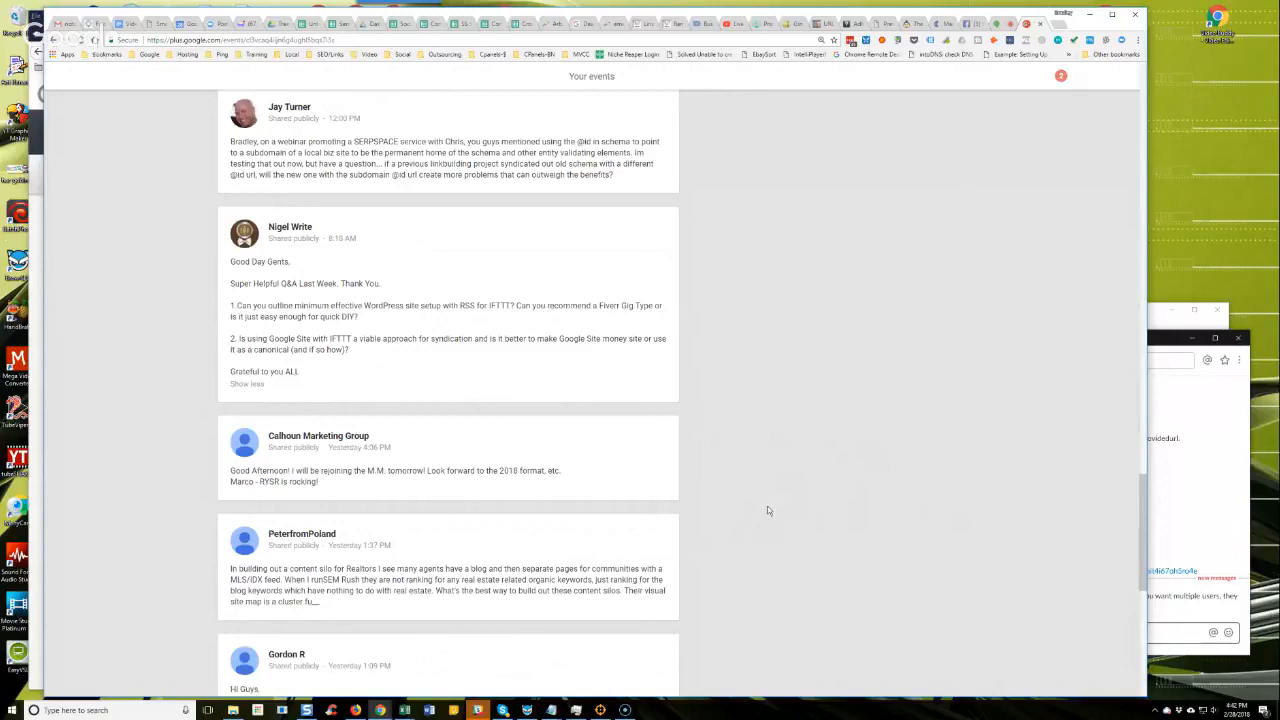
pyautogui.moveTo(748, 418)
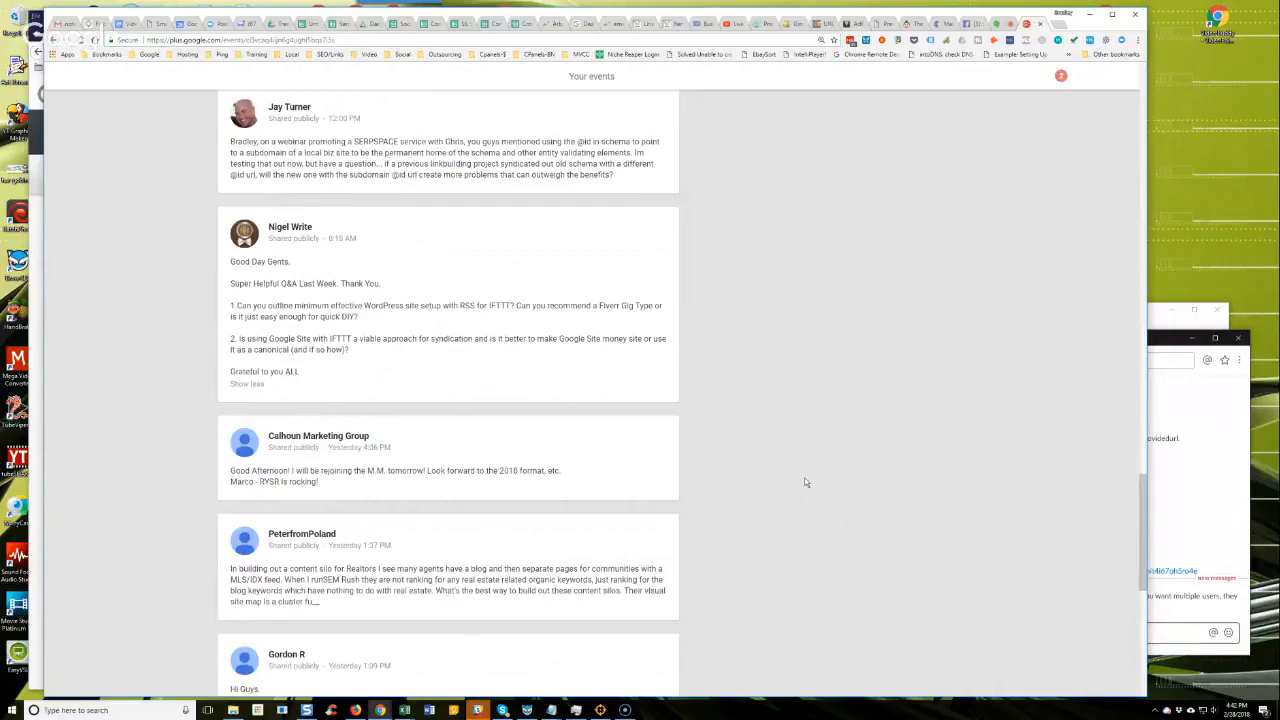
pyautogui.moveTo(810, 482)
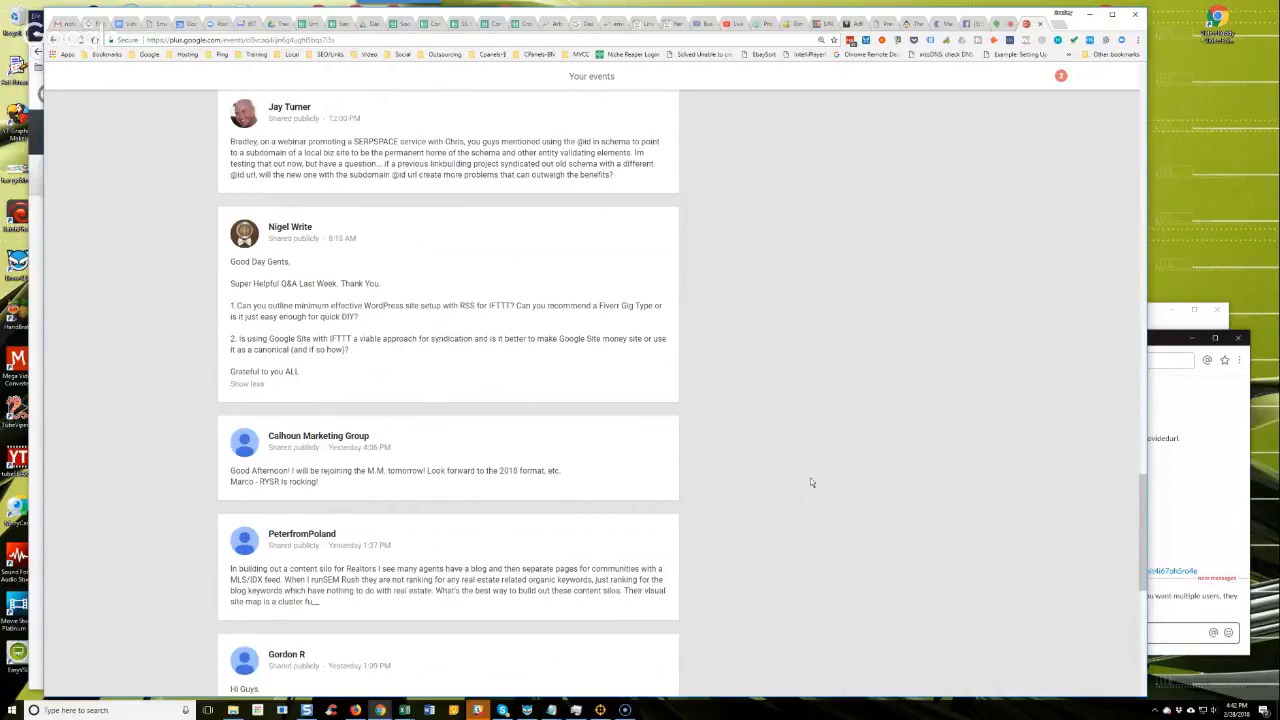